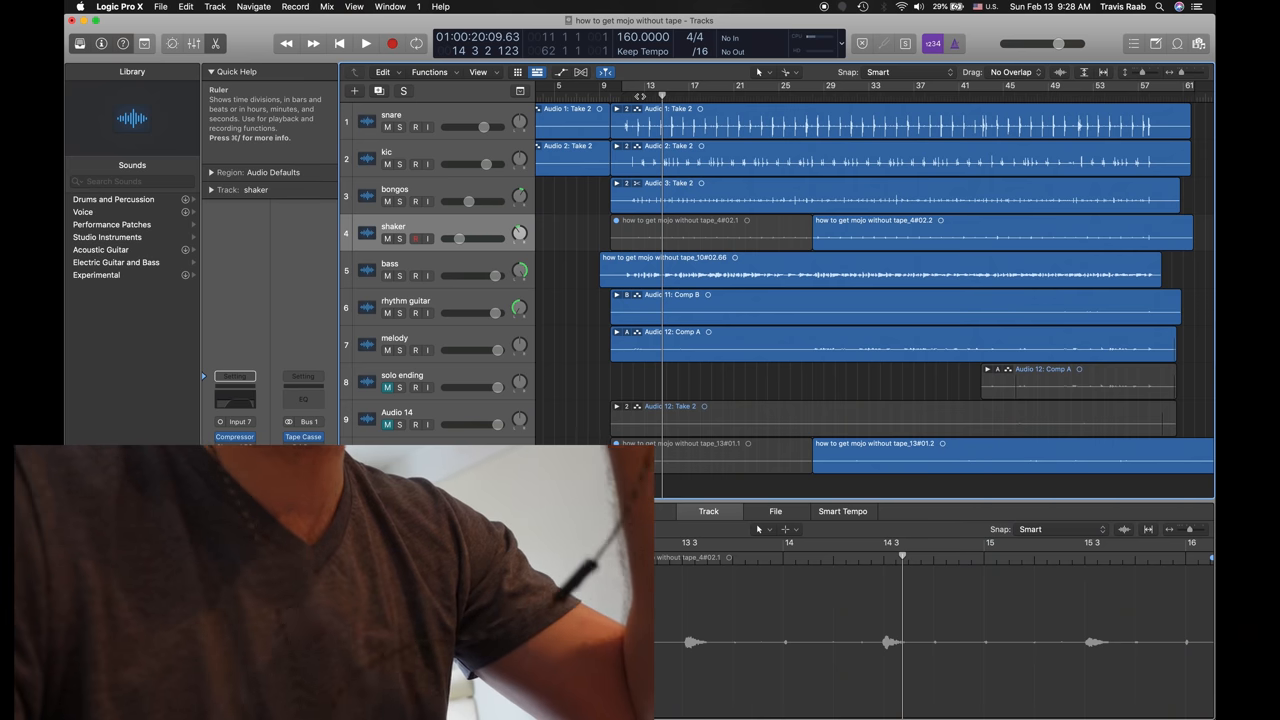
- Select the snare track, then the kic track to show its channel inserts
left_click(392, 158)
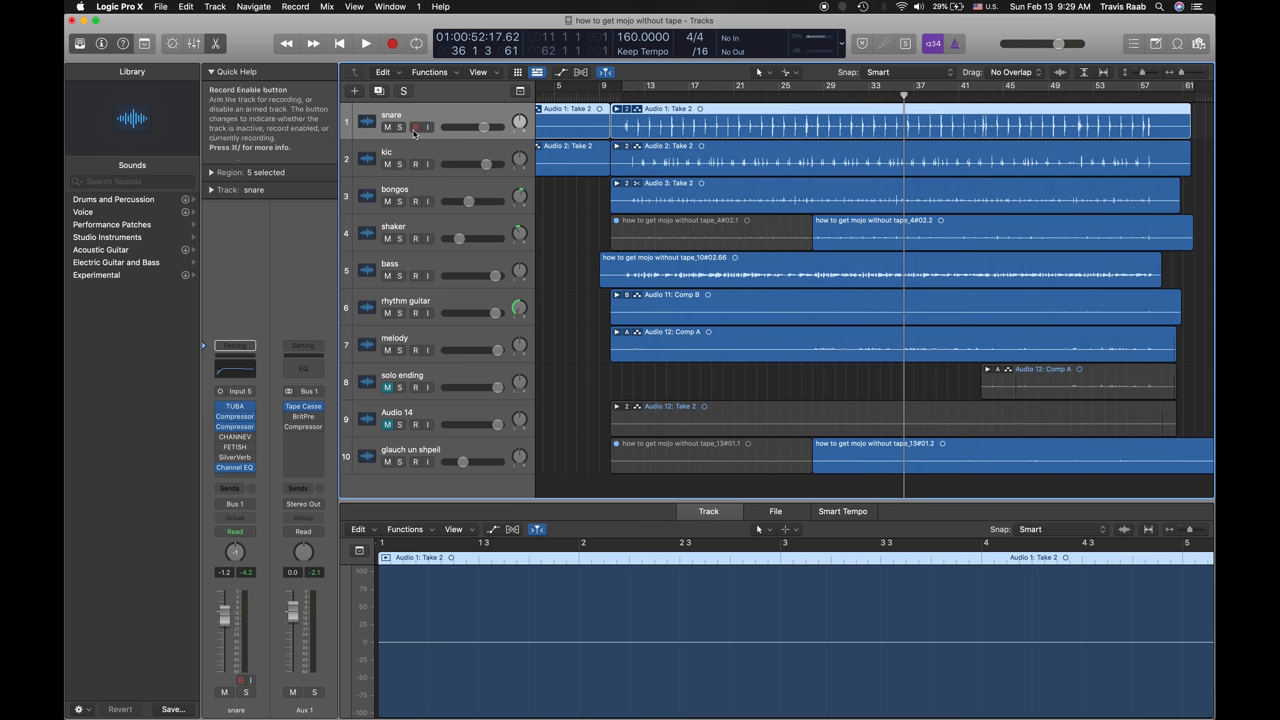
left_click(366, 44)
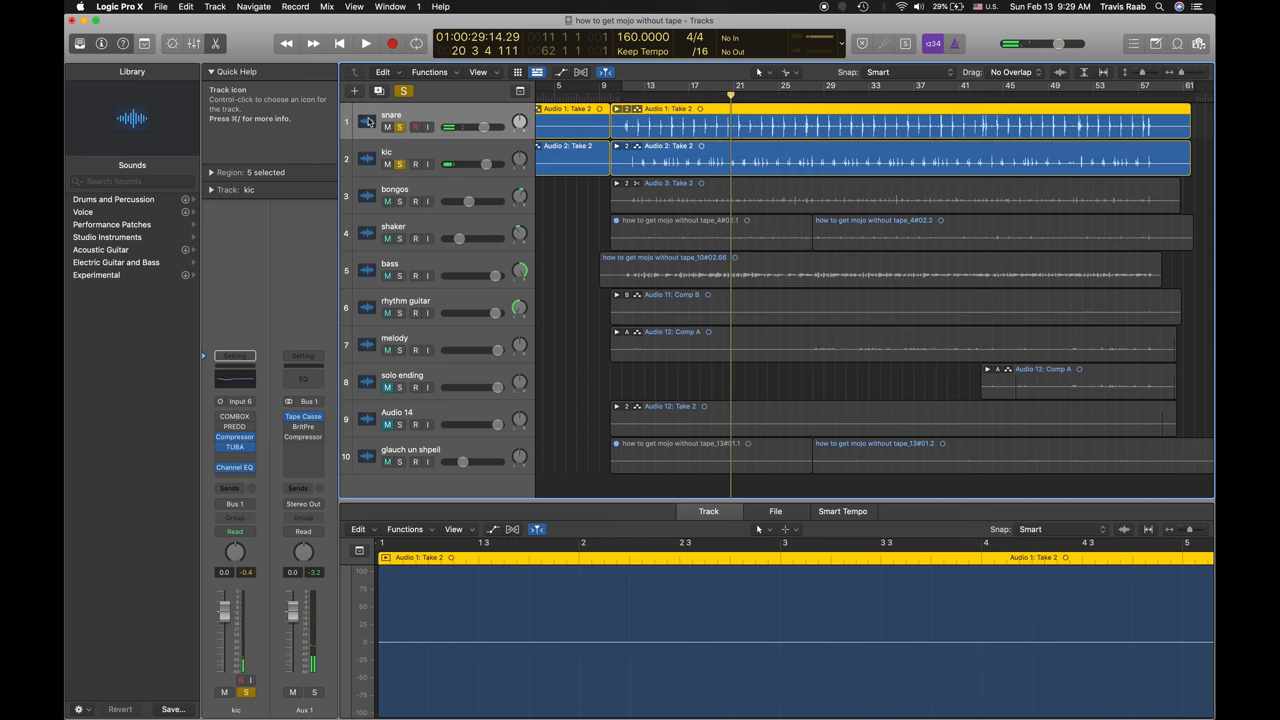
- Return to the snare track and bring up its TUBA tube-channel plugin window
left_click(234, 416)
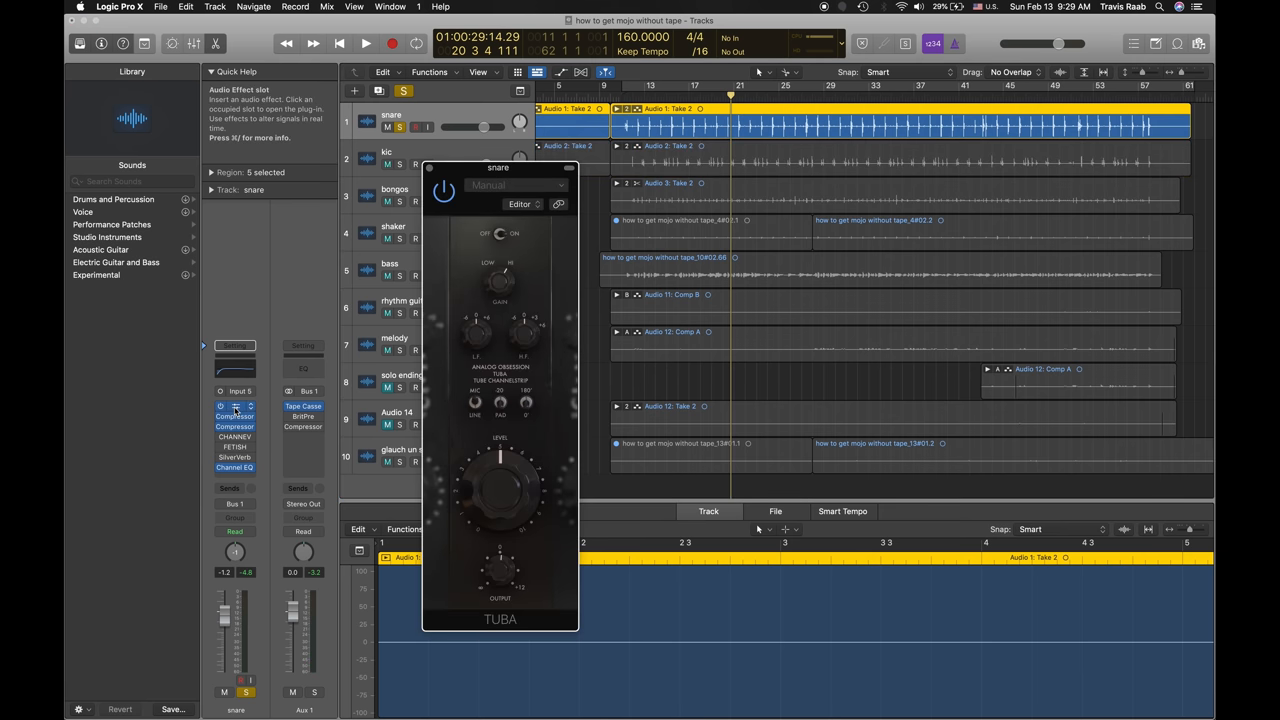
left_click(236, 404)
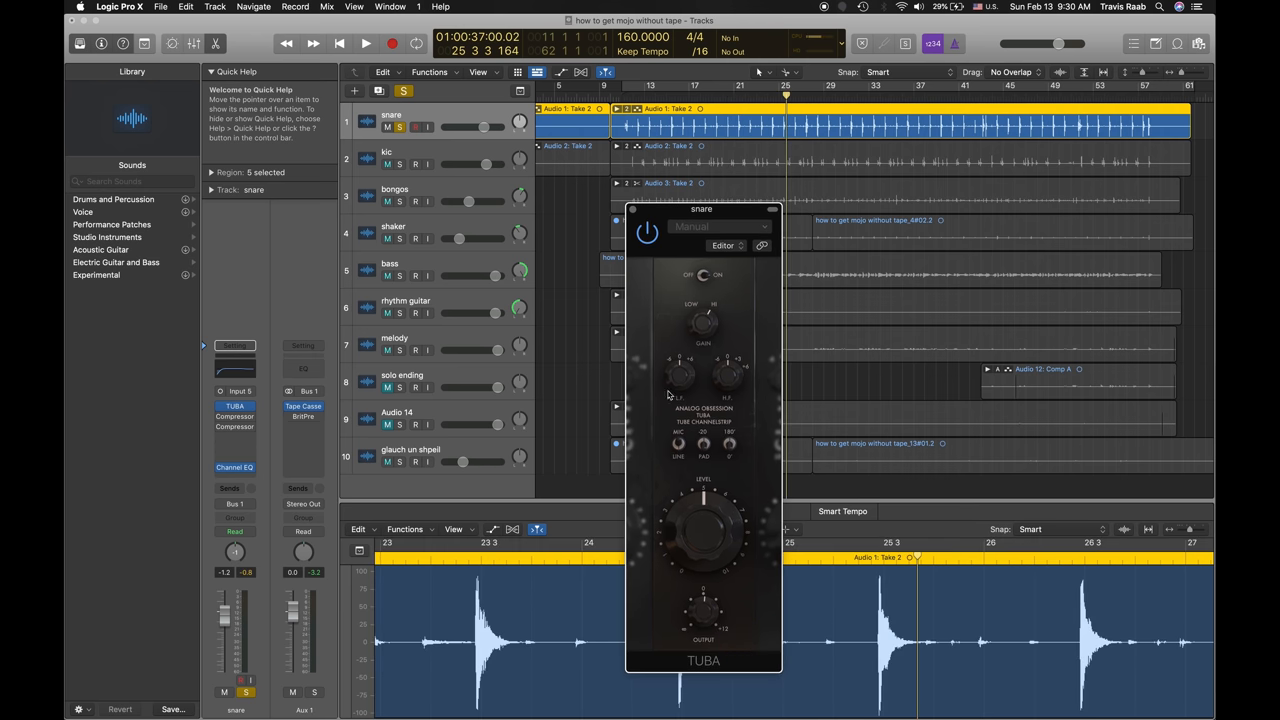
mouse_move(682, 558)
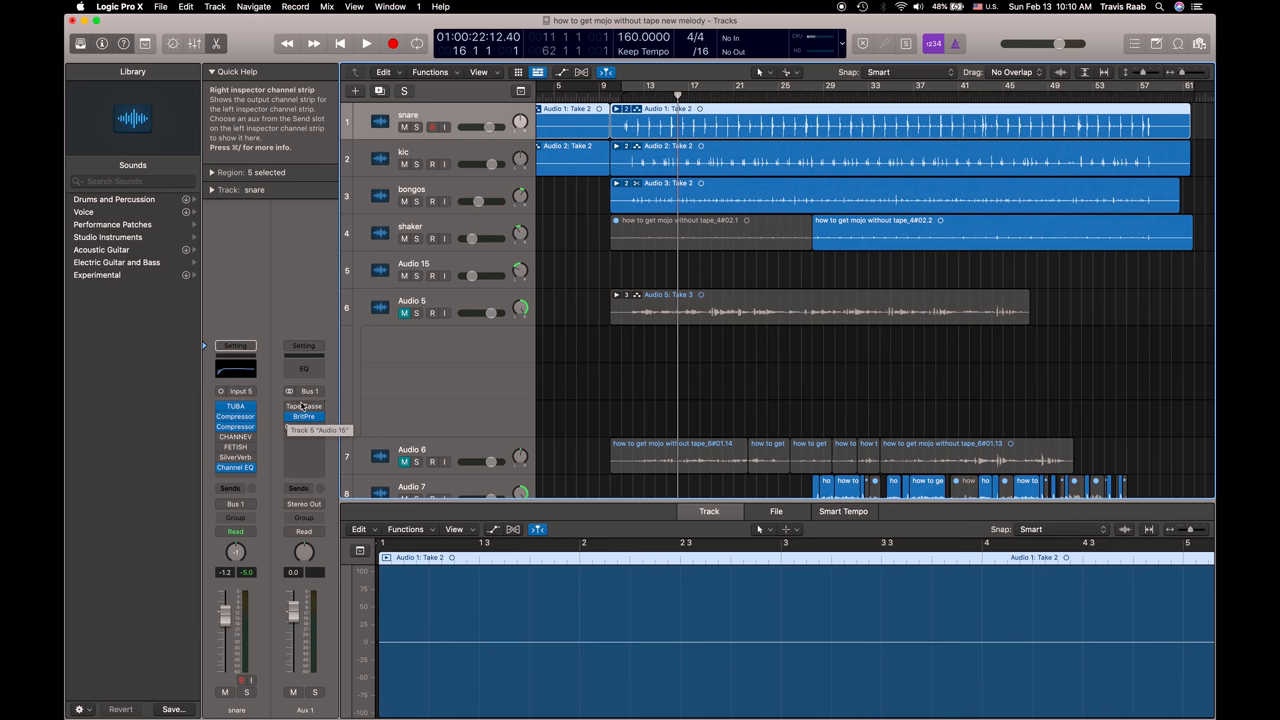
- Start playback and bring up iZotope Vinyl on the Stereo Out channel
left_click(304, 406)
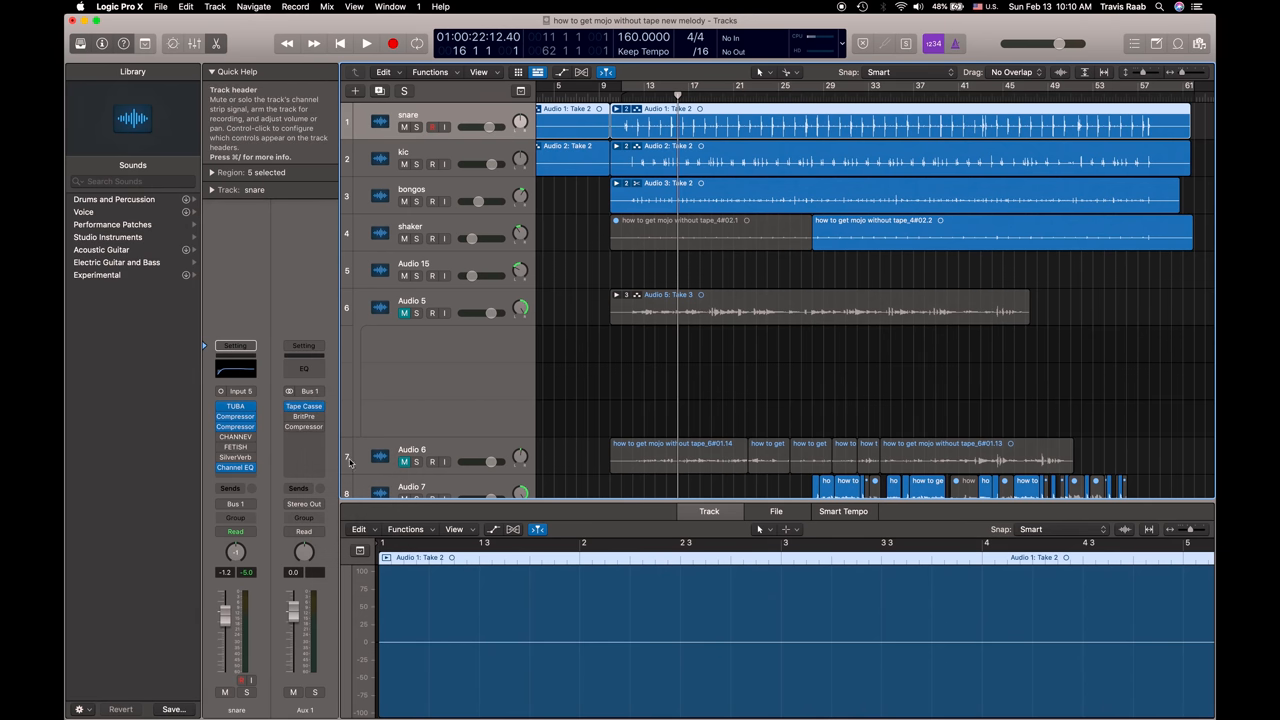
left_click(366, 44)
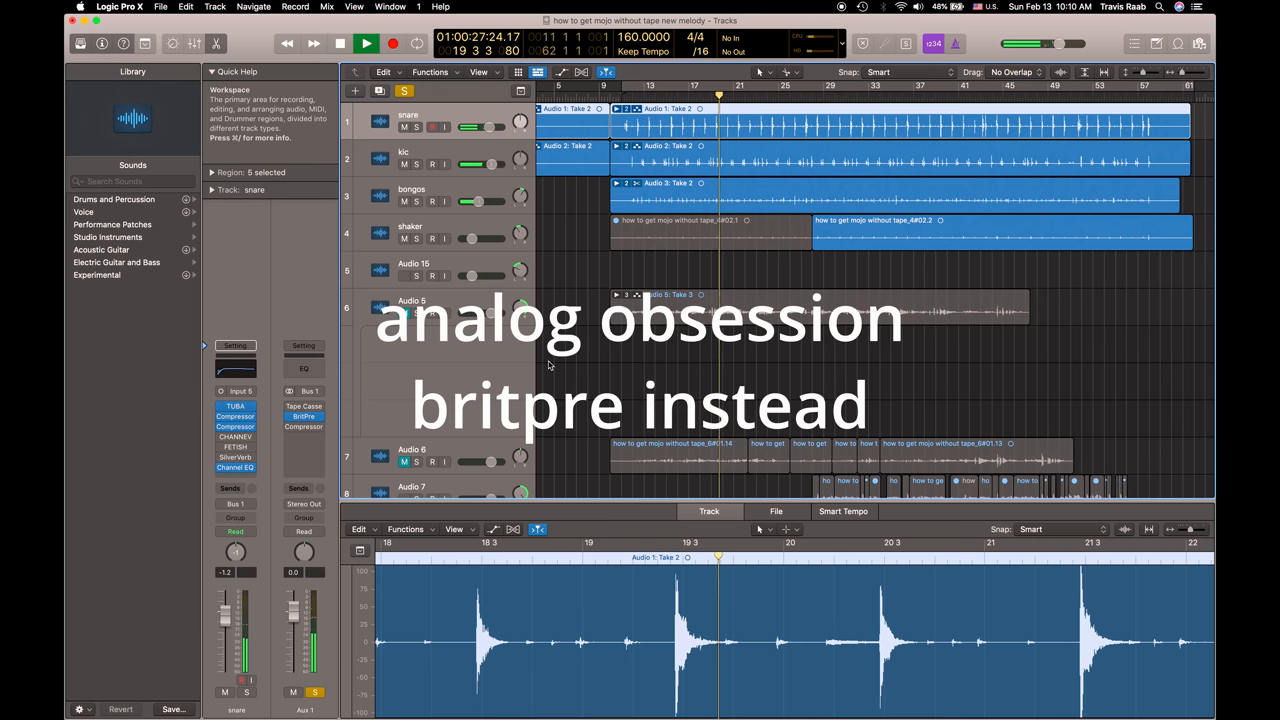
left_click(366, 44)
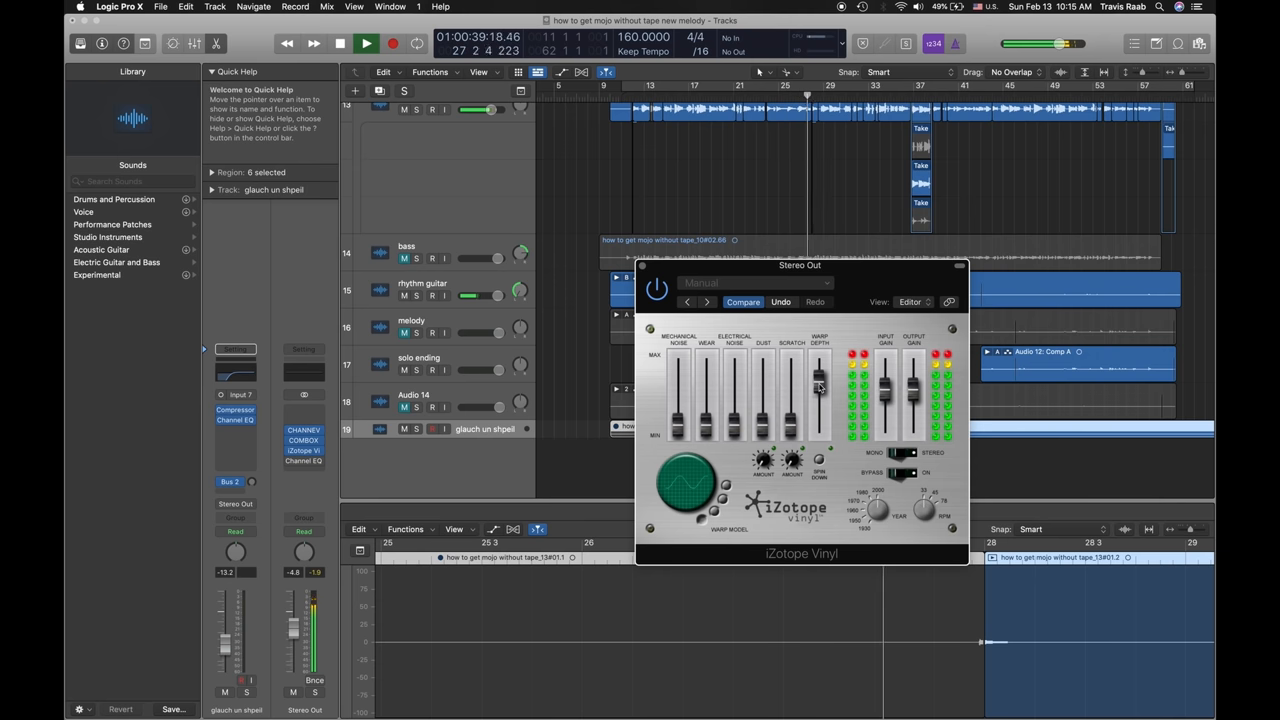
- Show COMBOX EQ beside iZotope Vinyl on Stereo Out, then close both windows
left_click_drag(820, 364, 820, 410)
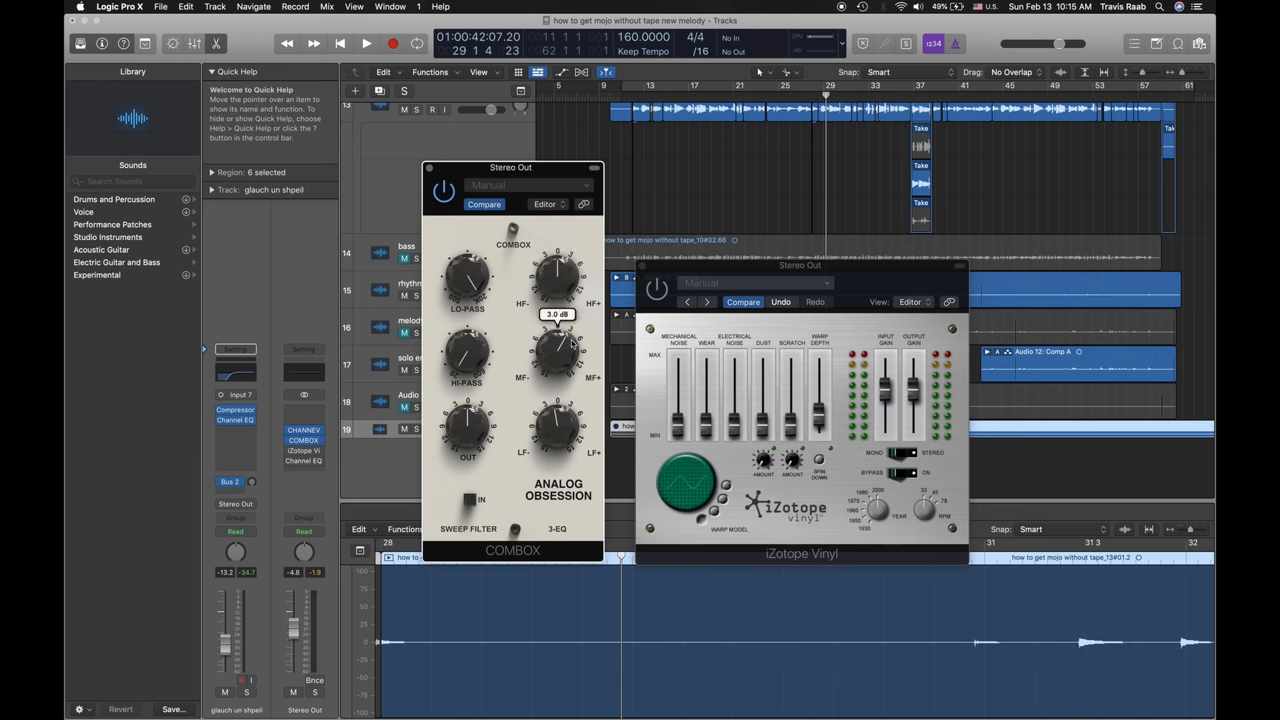
left_click(366, 44)
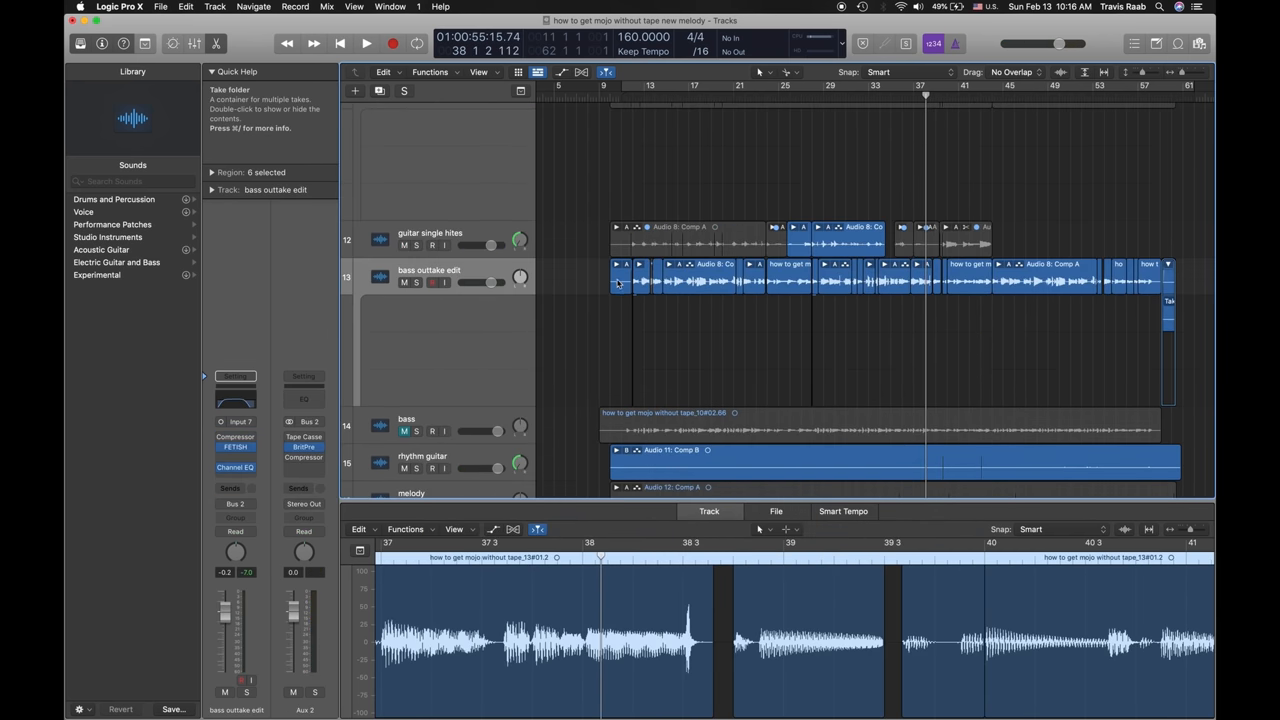
mouse_move(796, 292)
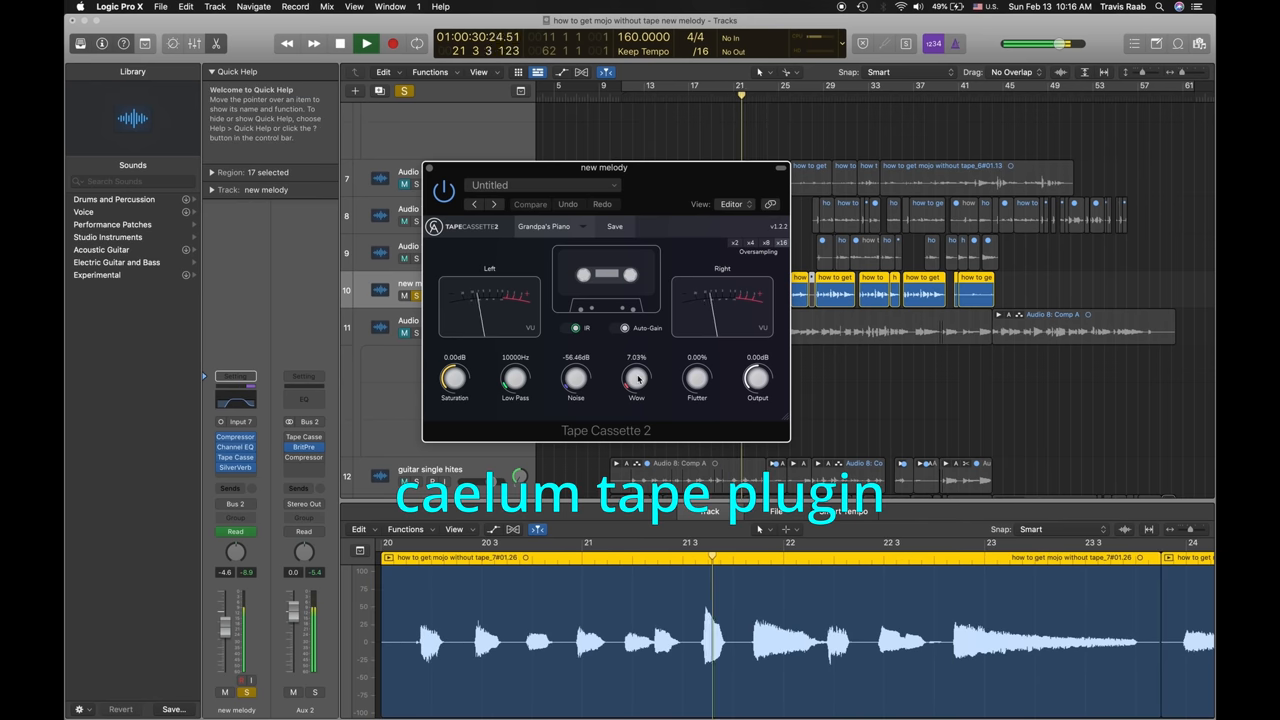
- Crank the Wow knob way up, return it to a subtle low value, and close Tape Cassette 2
left_click_drag(636, 378, 636, 344)
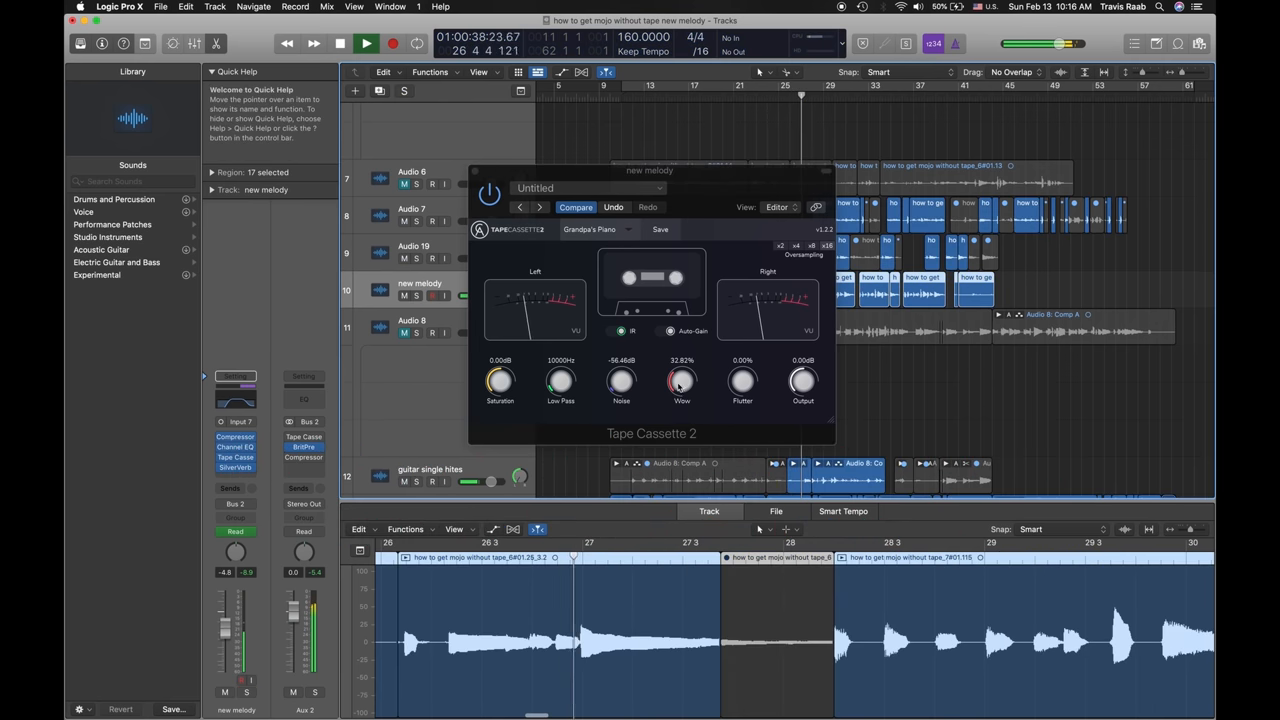
left_click_drag(682, 384, 682, 396)
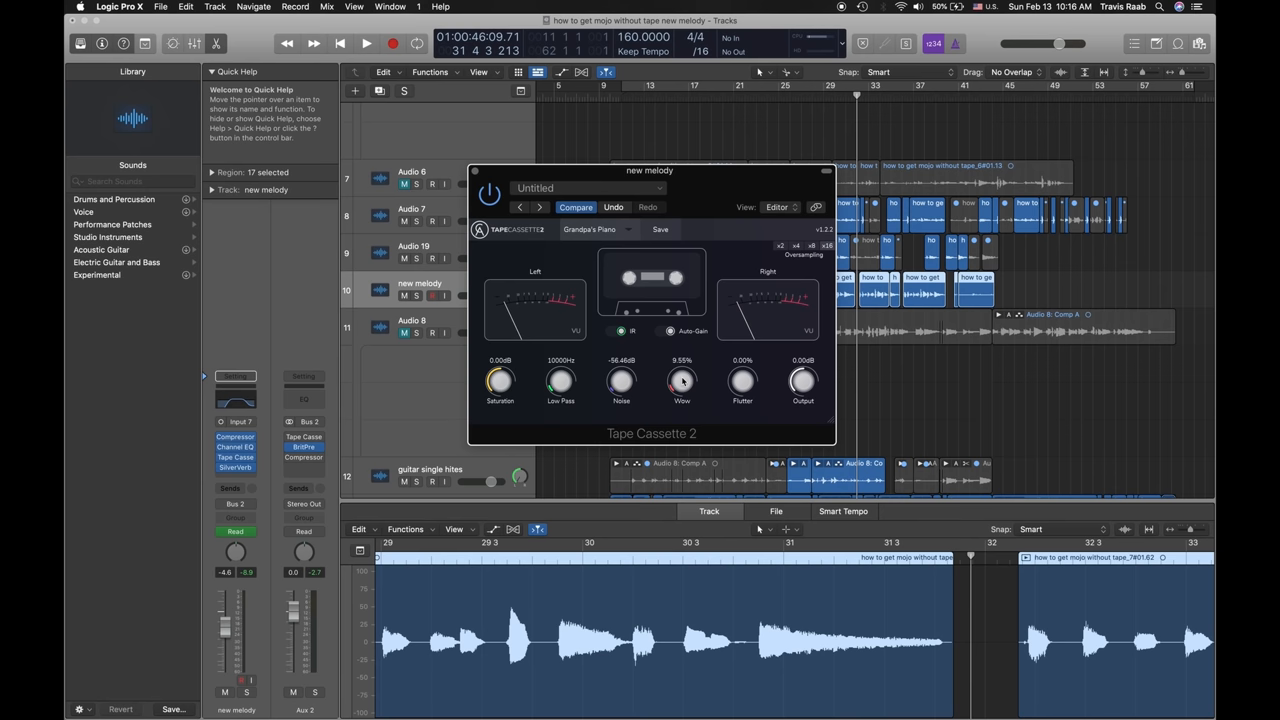
left_click(474, 170)
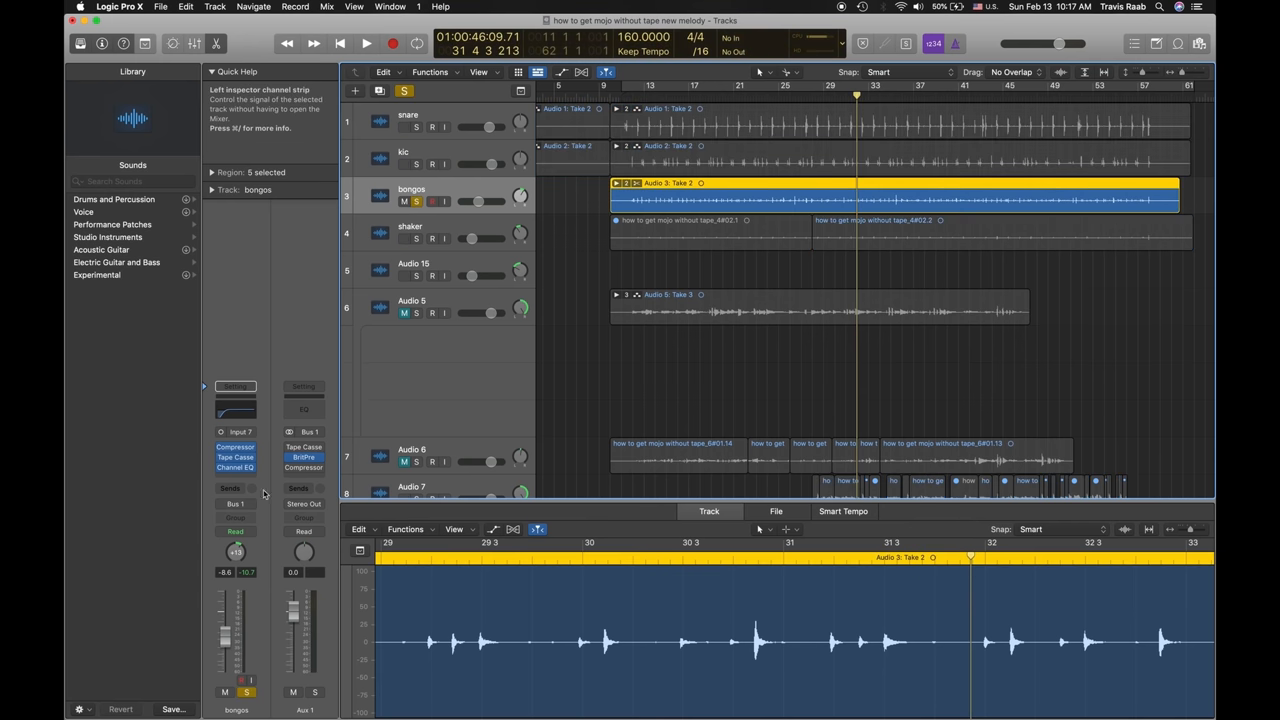
- Inspect the bongos inserts, then select the basso outtake edit track with its tape plugin and EQ
left_click(236, 446)
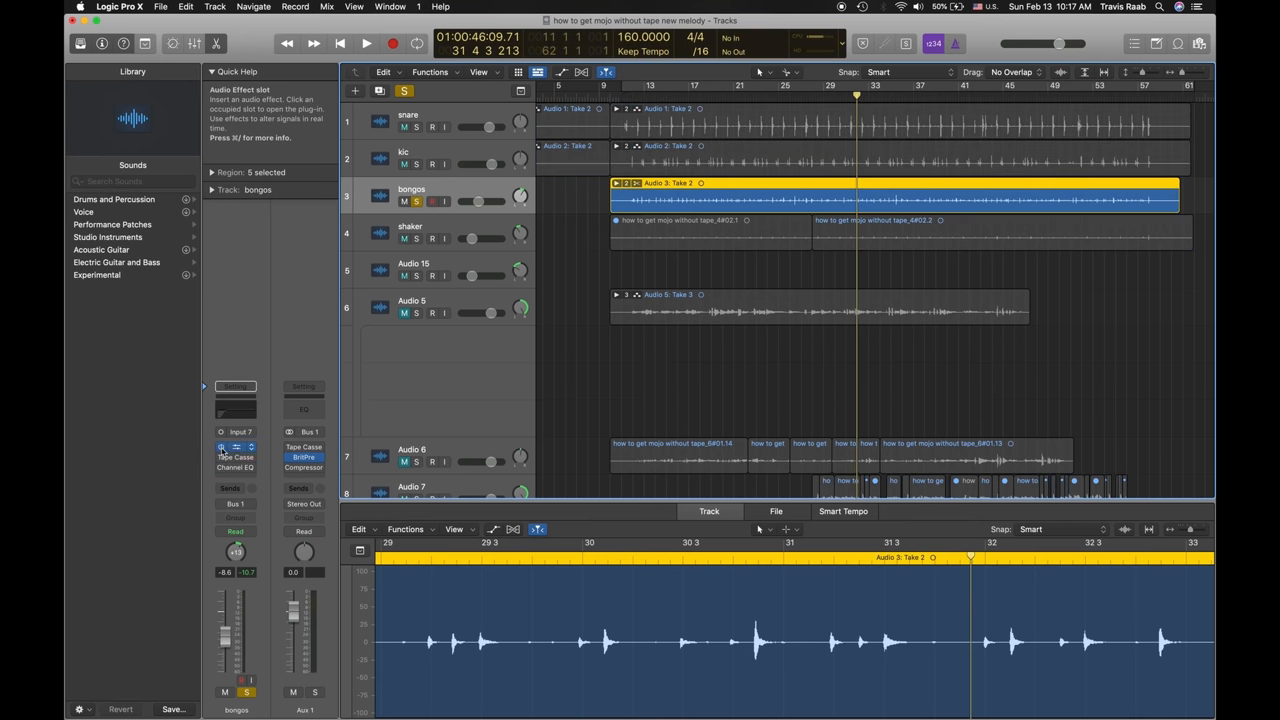
left_click(366, 44)
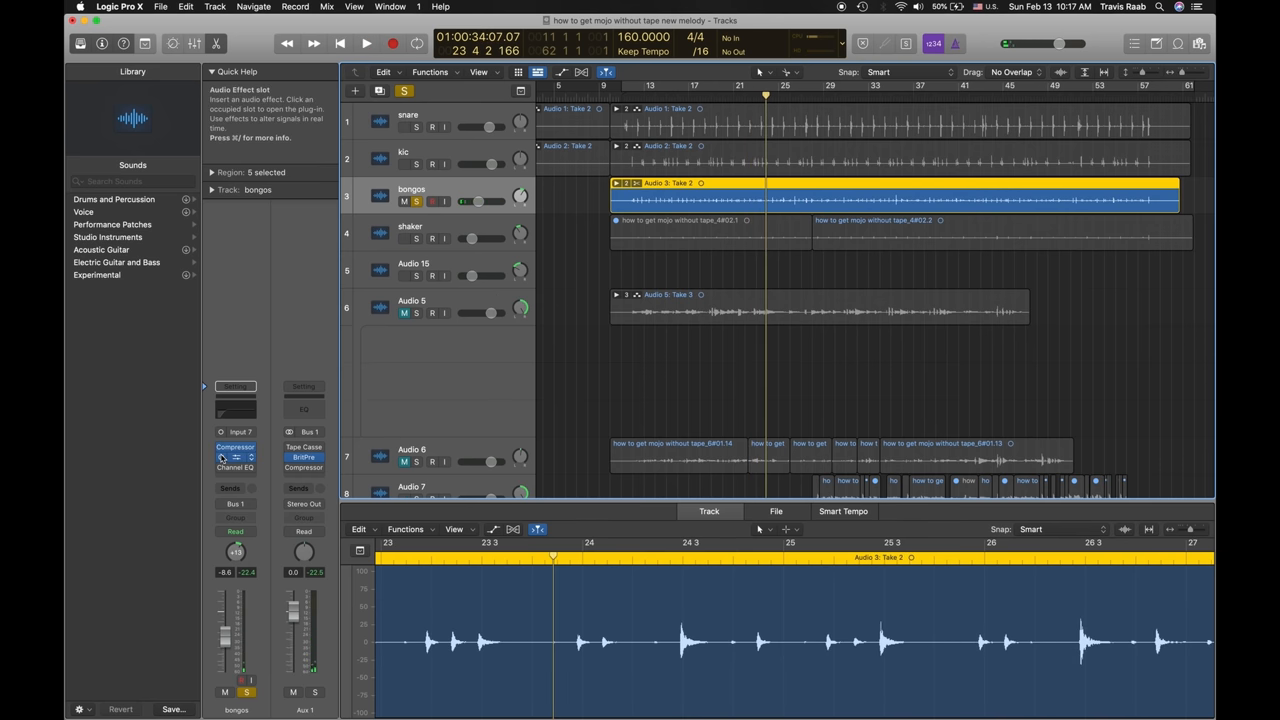
left_click(366, 44)
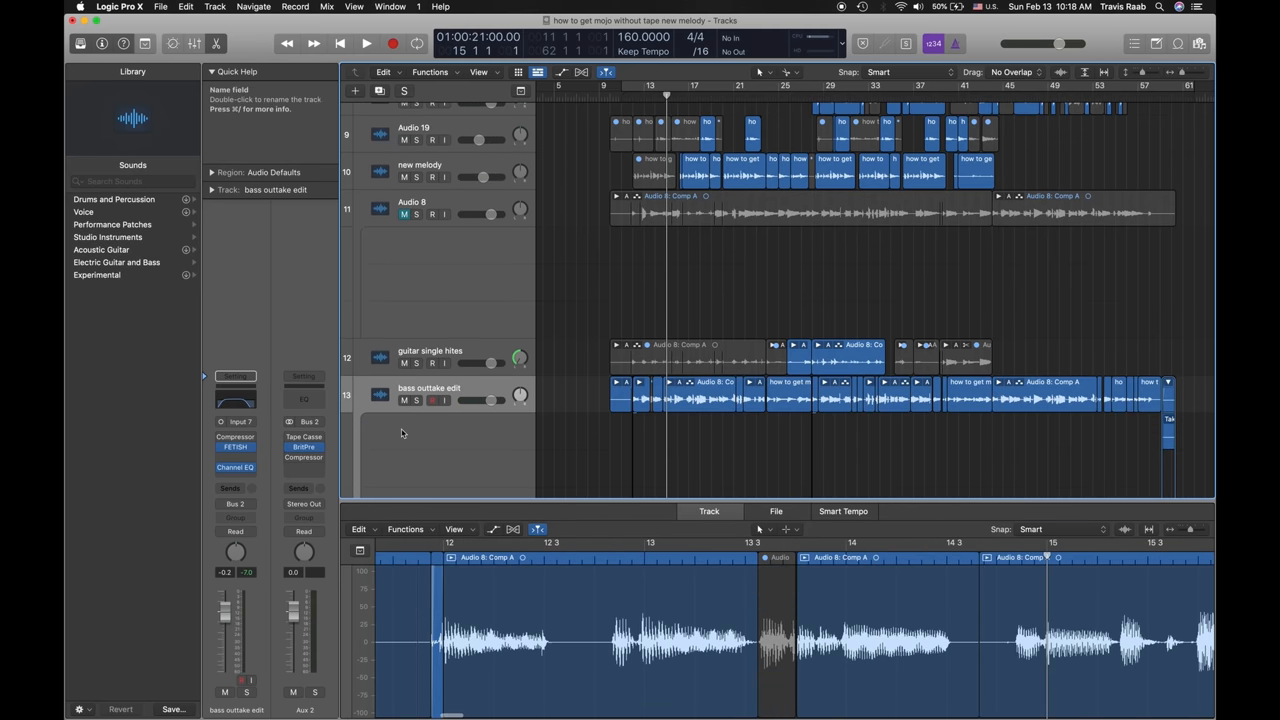
- Select Audio 14 and reopen iZotope Vinyl on the Stereo Out channel
left_click(416, 400)
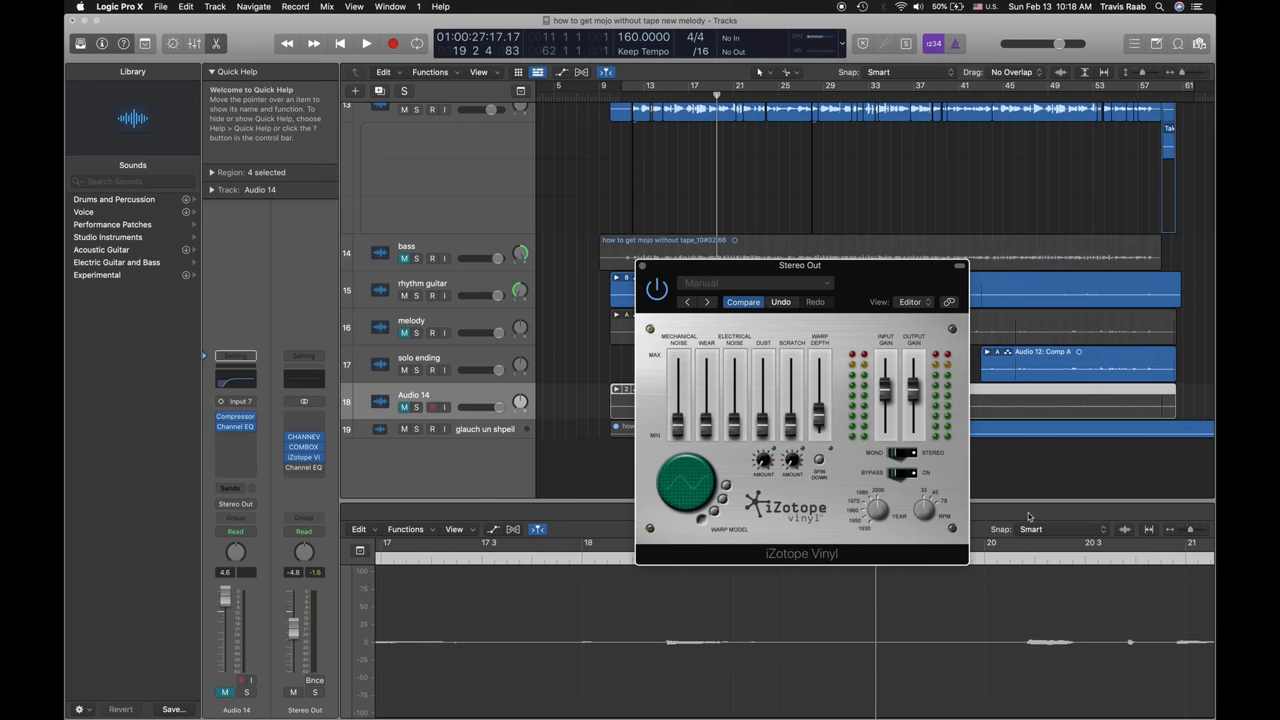
- Bring up the Compressor and then the Channel EQ on the glauch un shpeil track
left_click(366, 44)
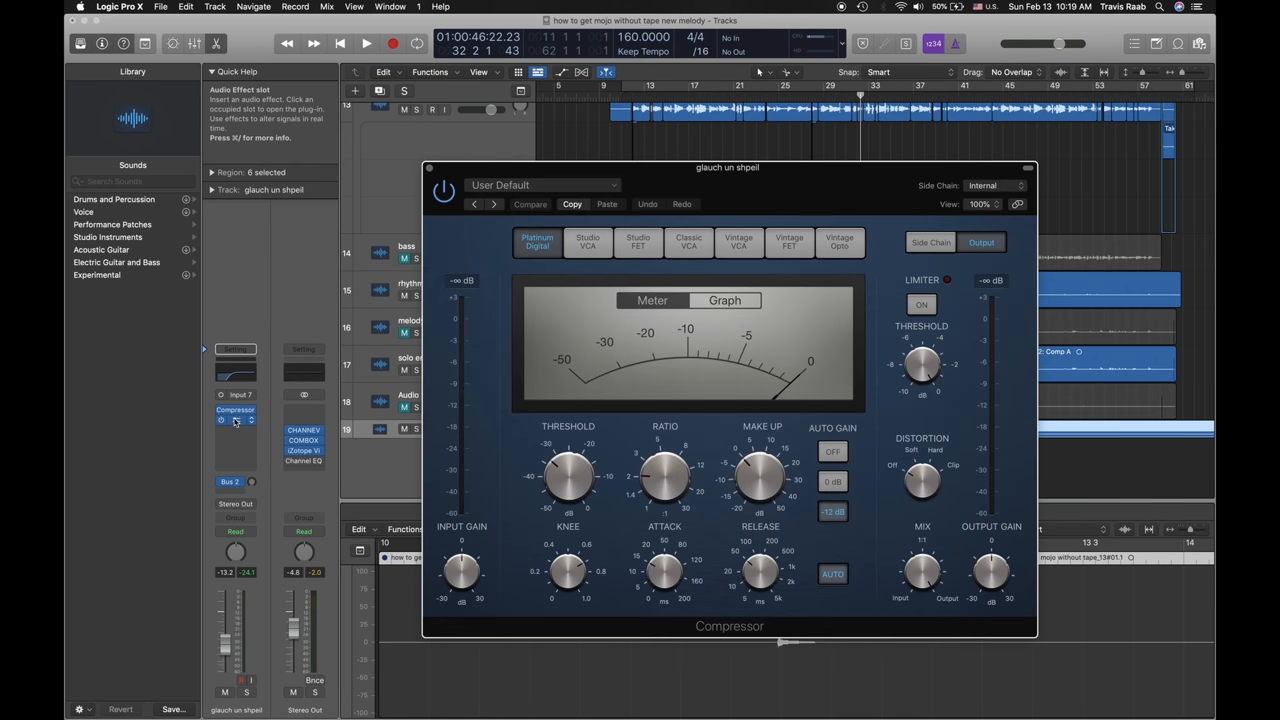
left_click(236, 420)
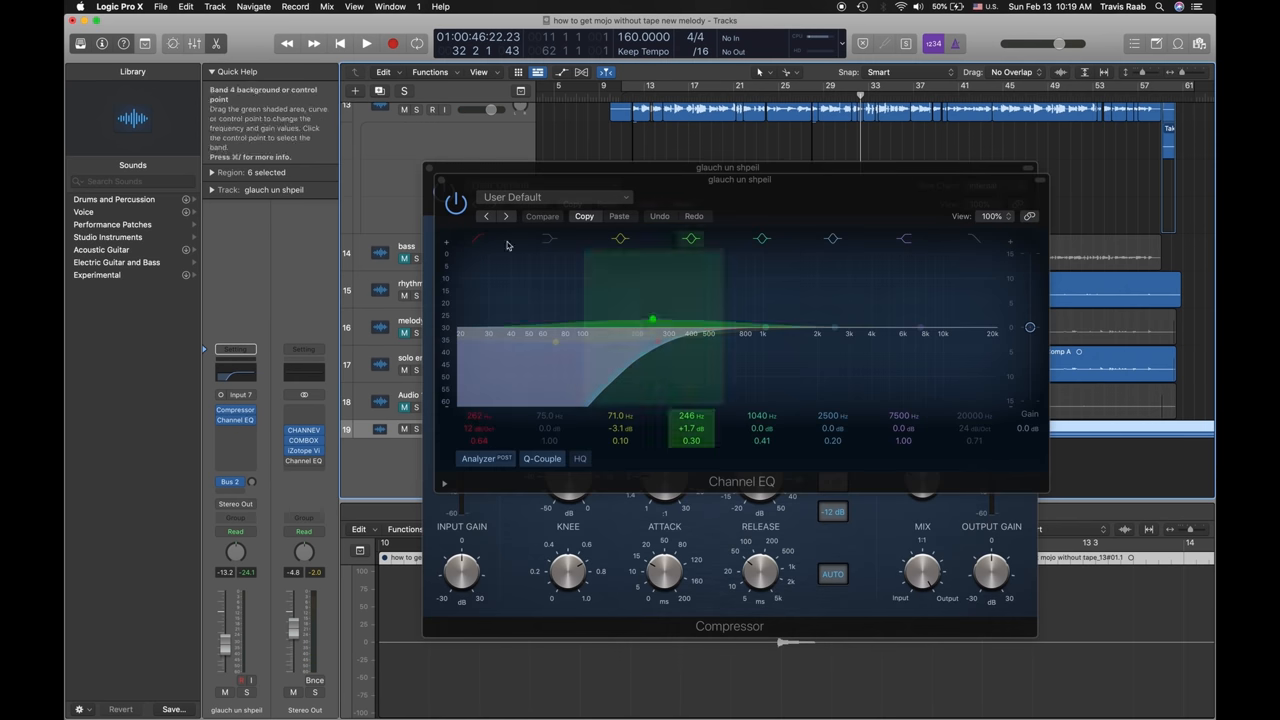